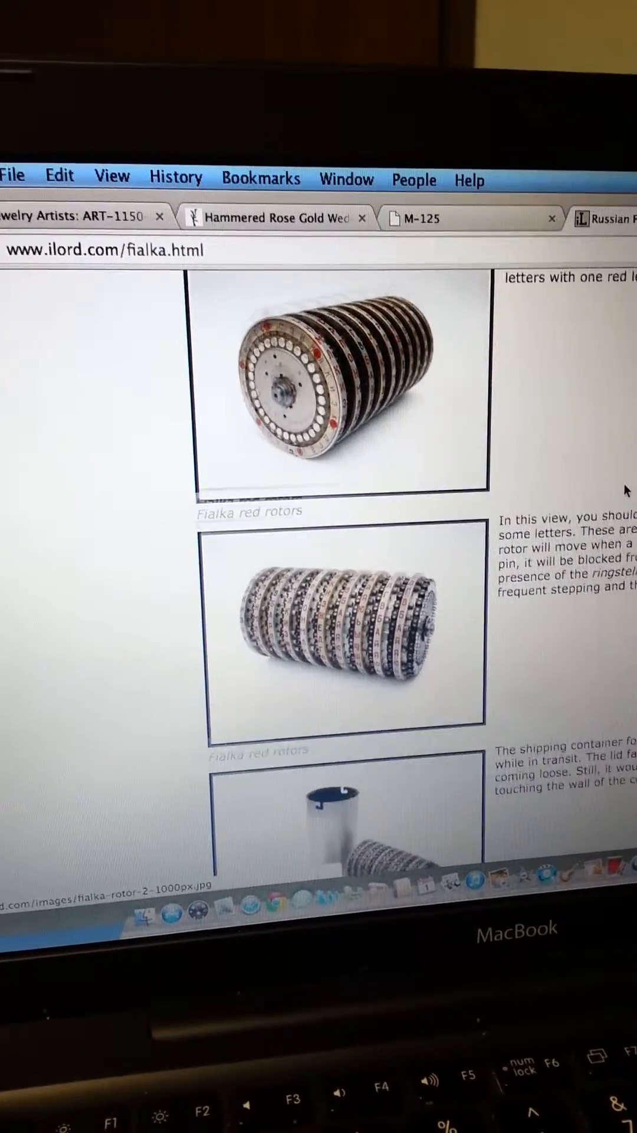
{"action": "scroll", "scroll_direction": "down", "scroll_amount": 3}
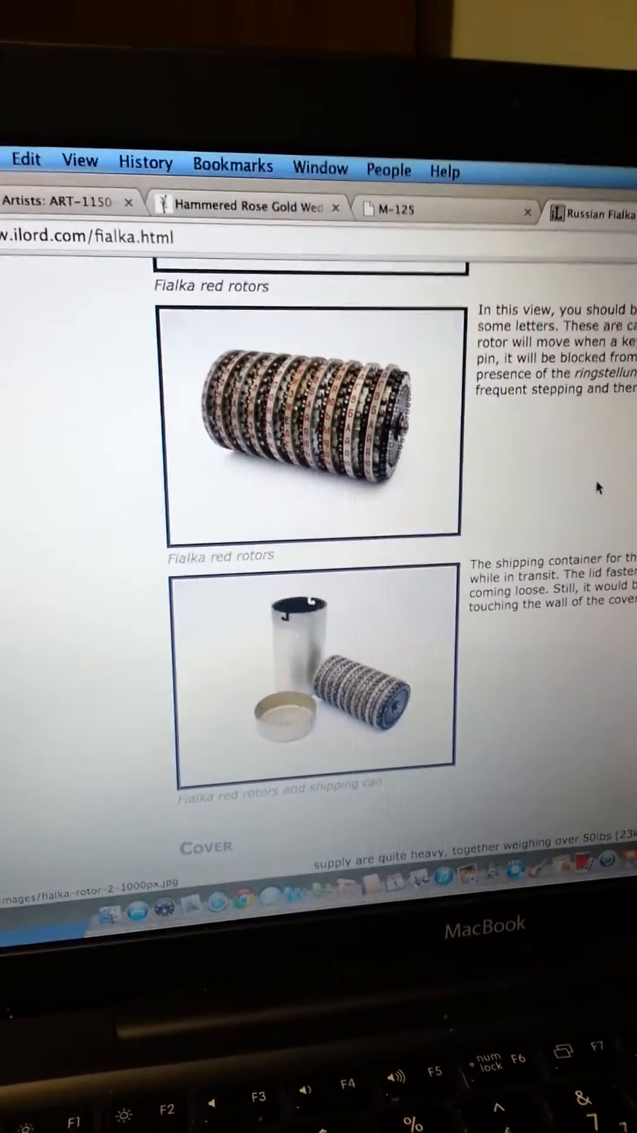
{"action": "scroll", "scroll_direction": "down", "scroll_amount": 3}
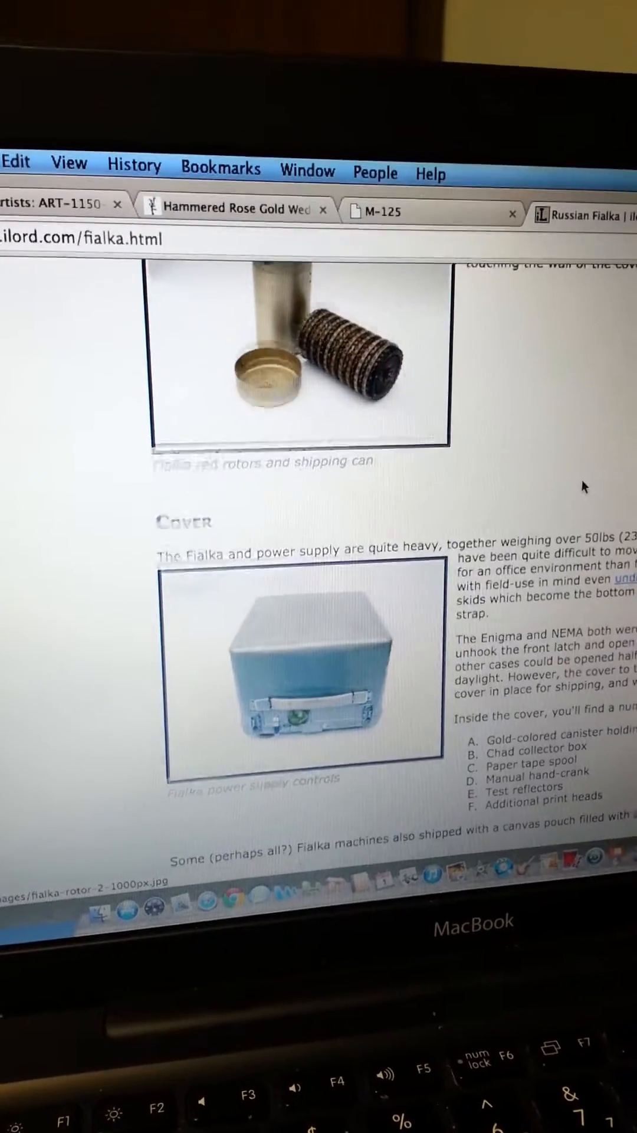
{"action": "scroll", "scroll_direction": "down", "scroll_amount": 3}
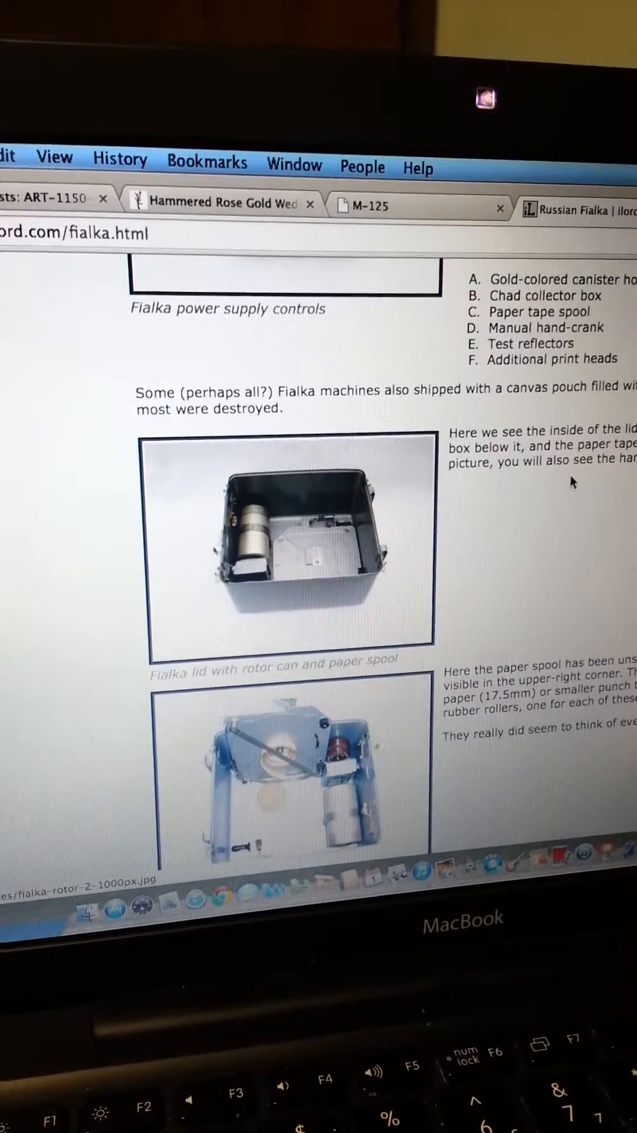
{"action": "scroll", "scroll_direction": "down", "scroll_amount": 3}
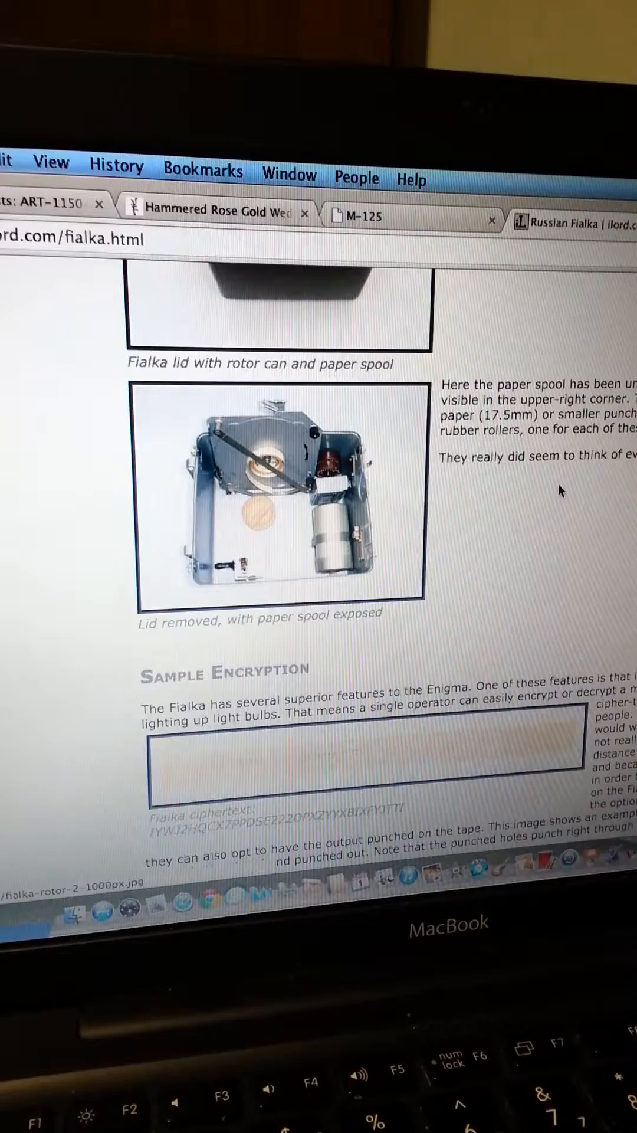
{"action": "scroll", "scroll_direction": "down", "scroll_amount": 3}
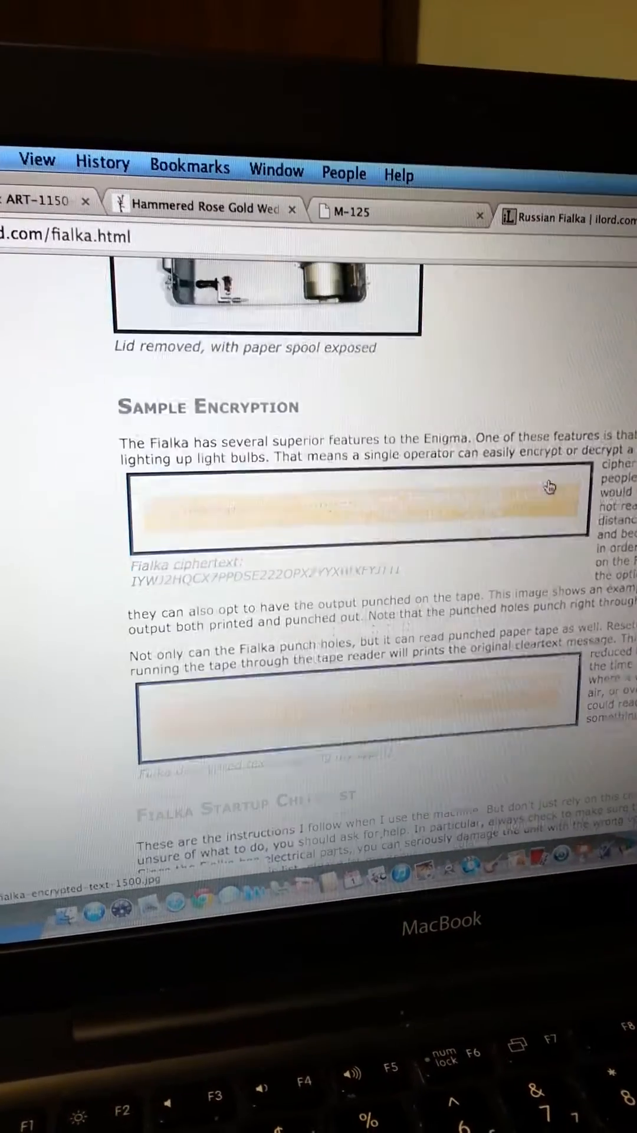